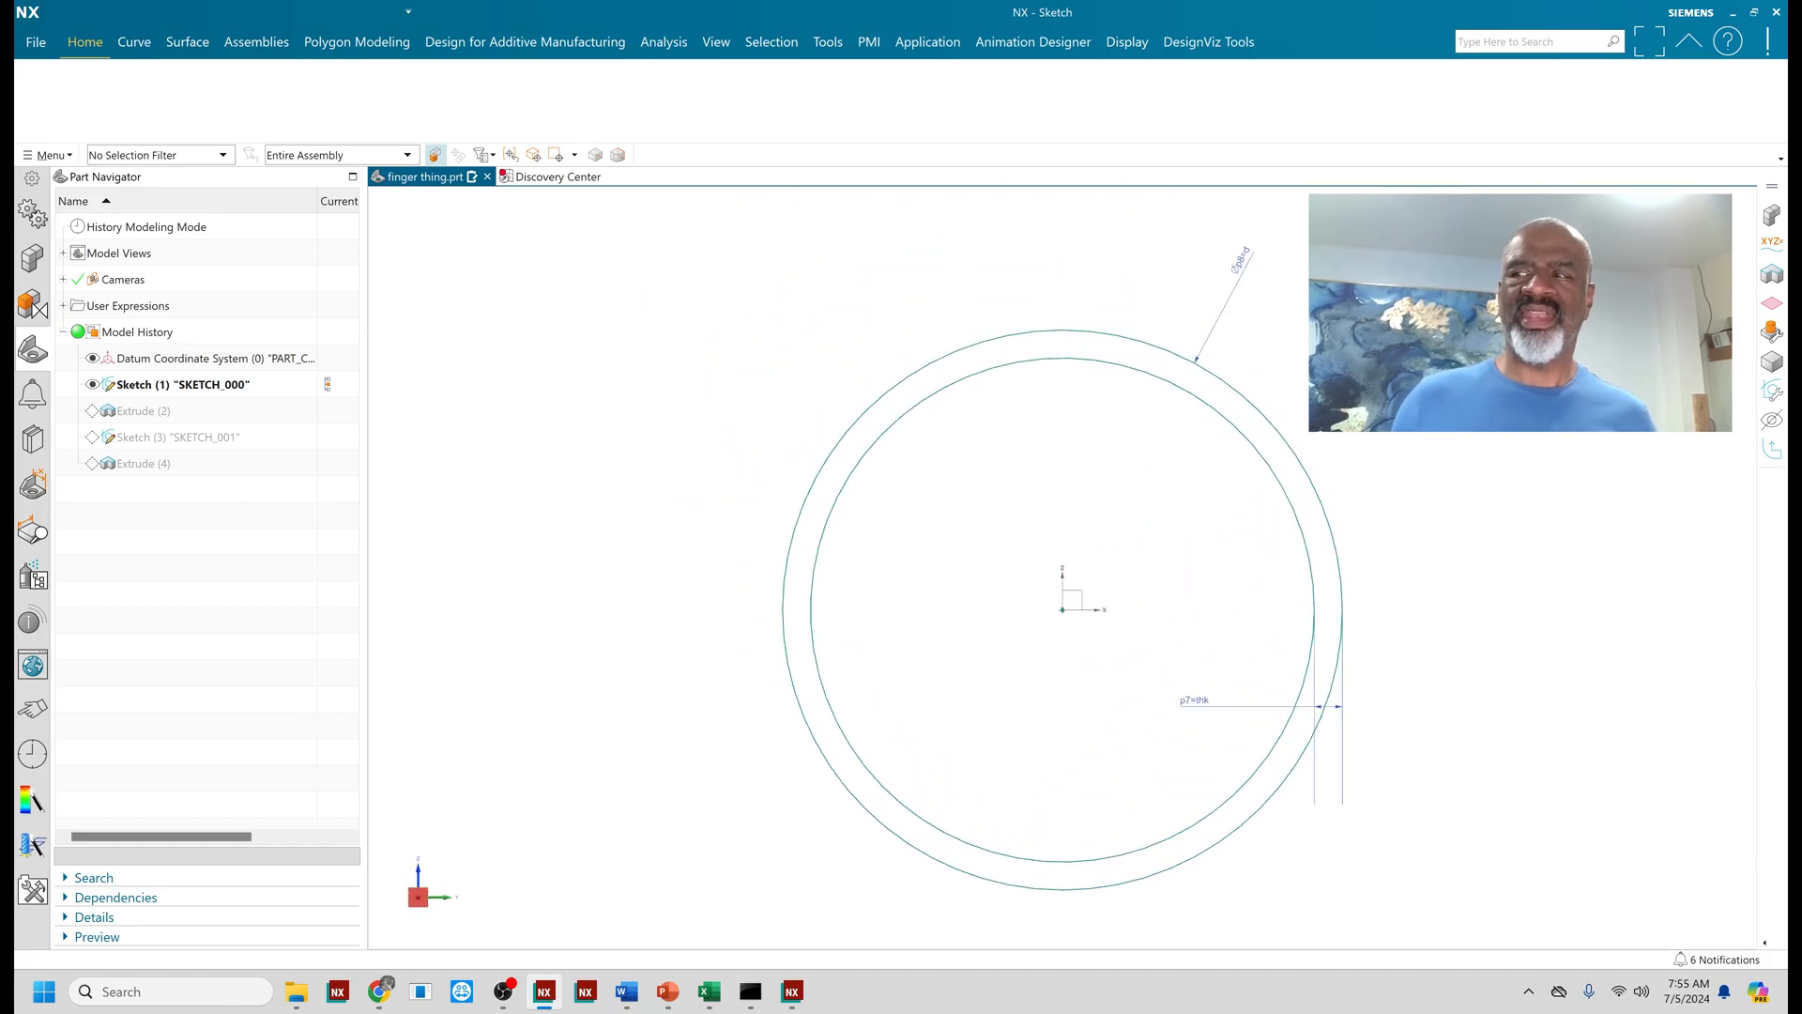
Constrain the figure-eight circles in SKETCH_001 and finish the sketch back to Modeling.
{"action": "right_click", "coordinate": [143, 412]}
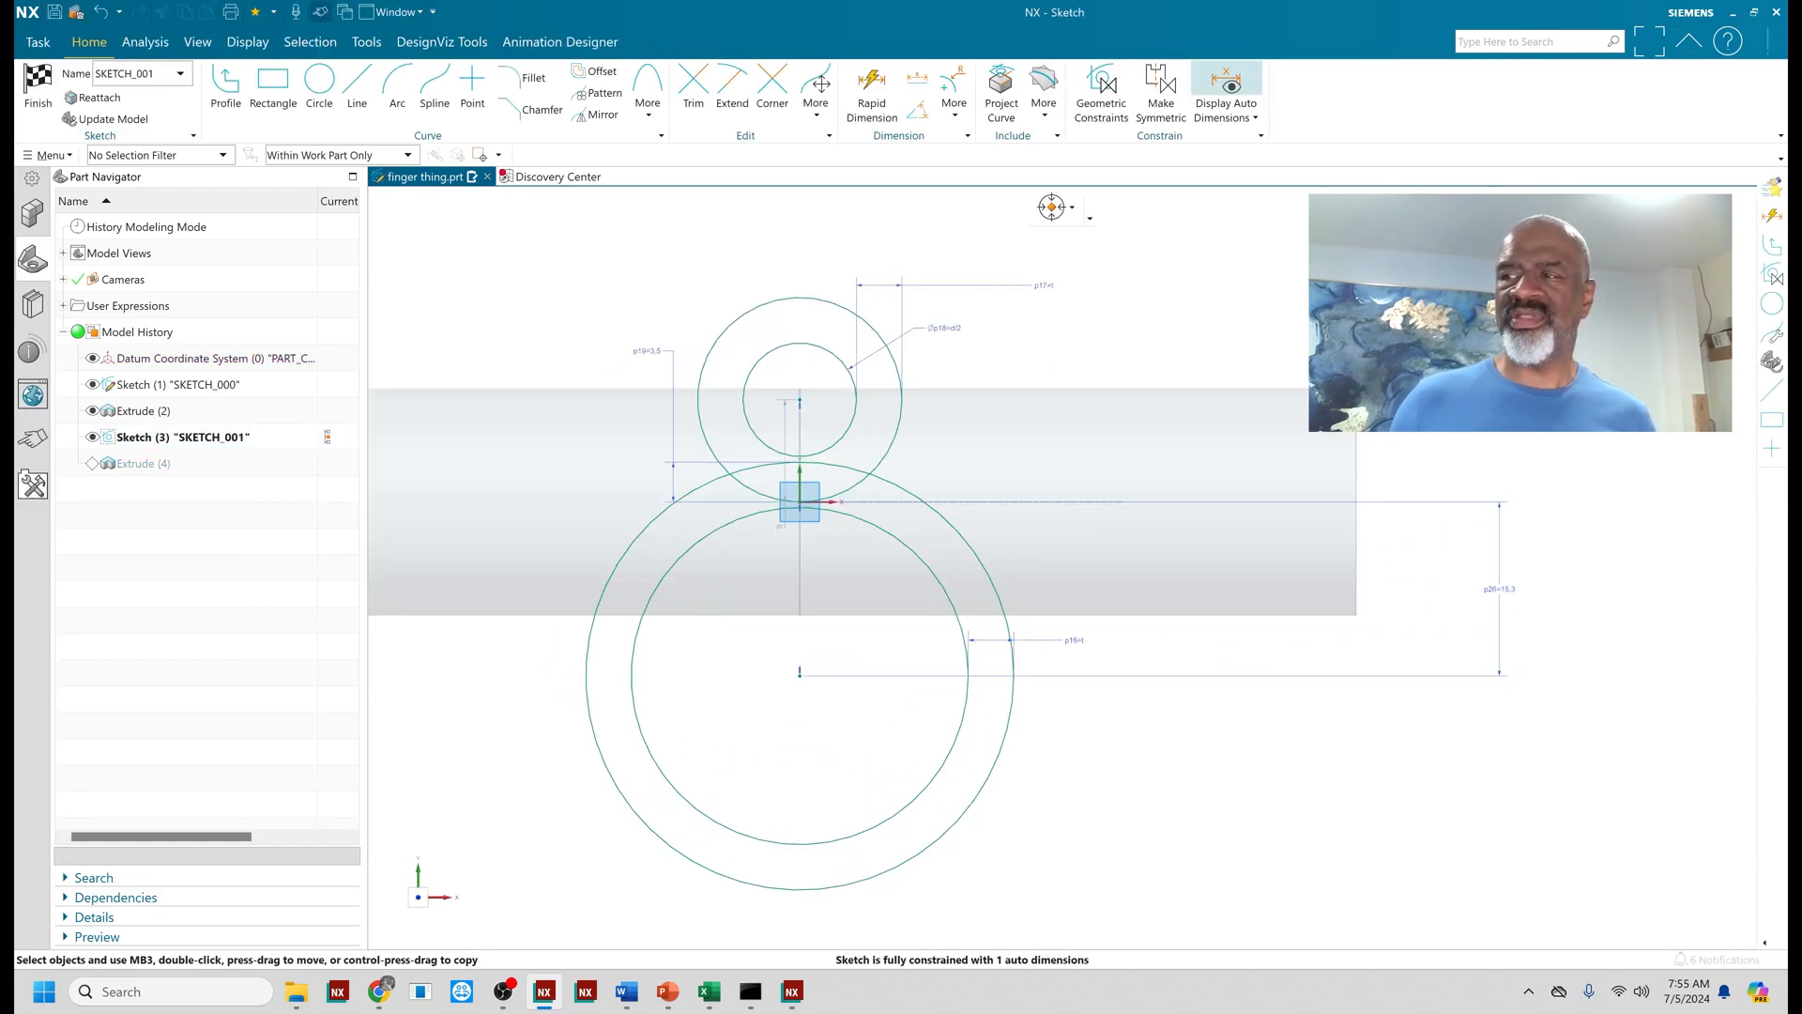
{"action": "left_click", "coordinate": [37, 92]}
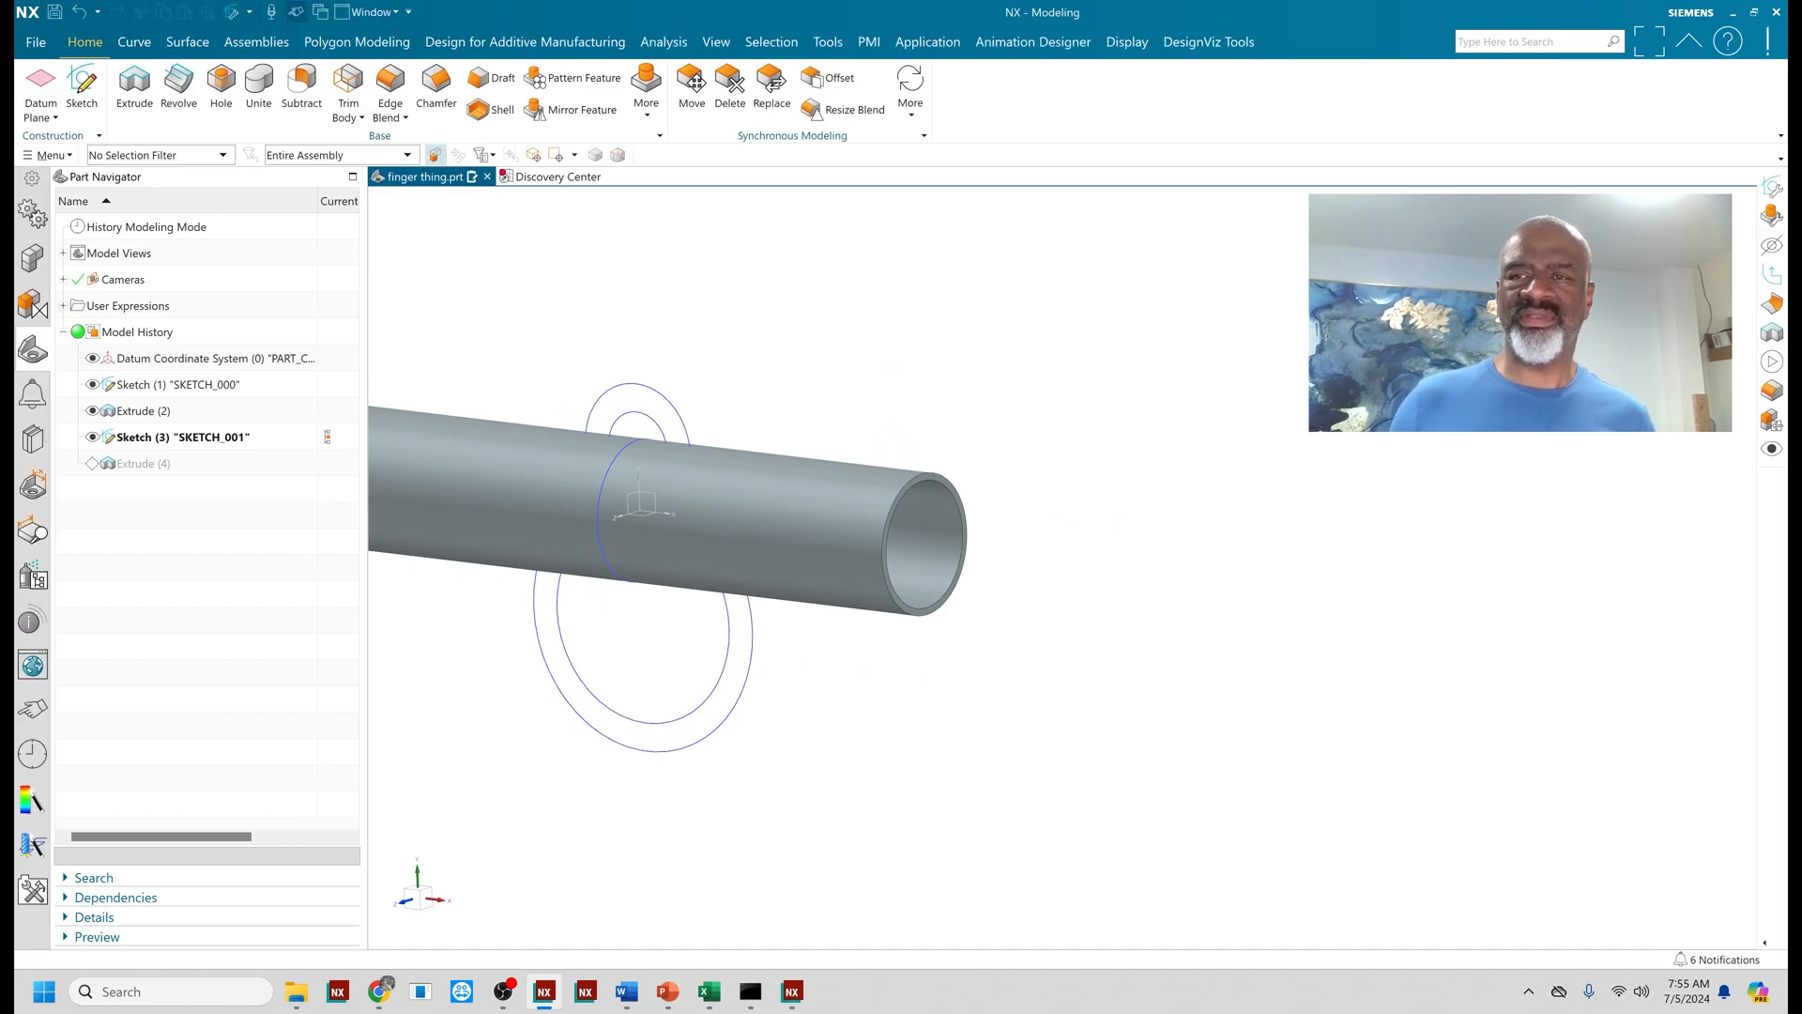
Complete the figure-eight extrusion and hide all sketch curves via Show and Hide.
{"action": "left_click", "coordinate": [144, 464]}
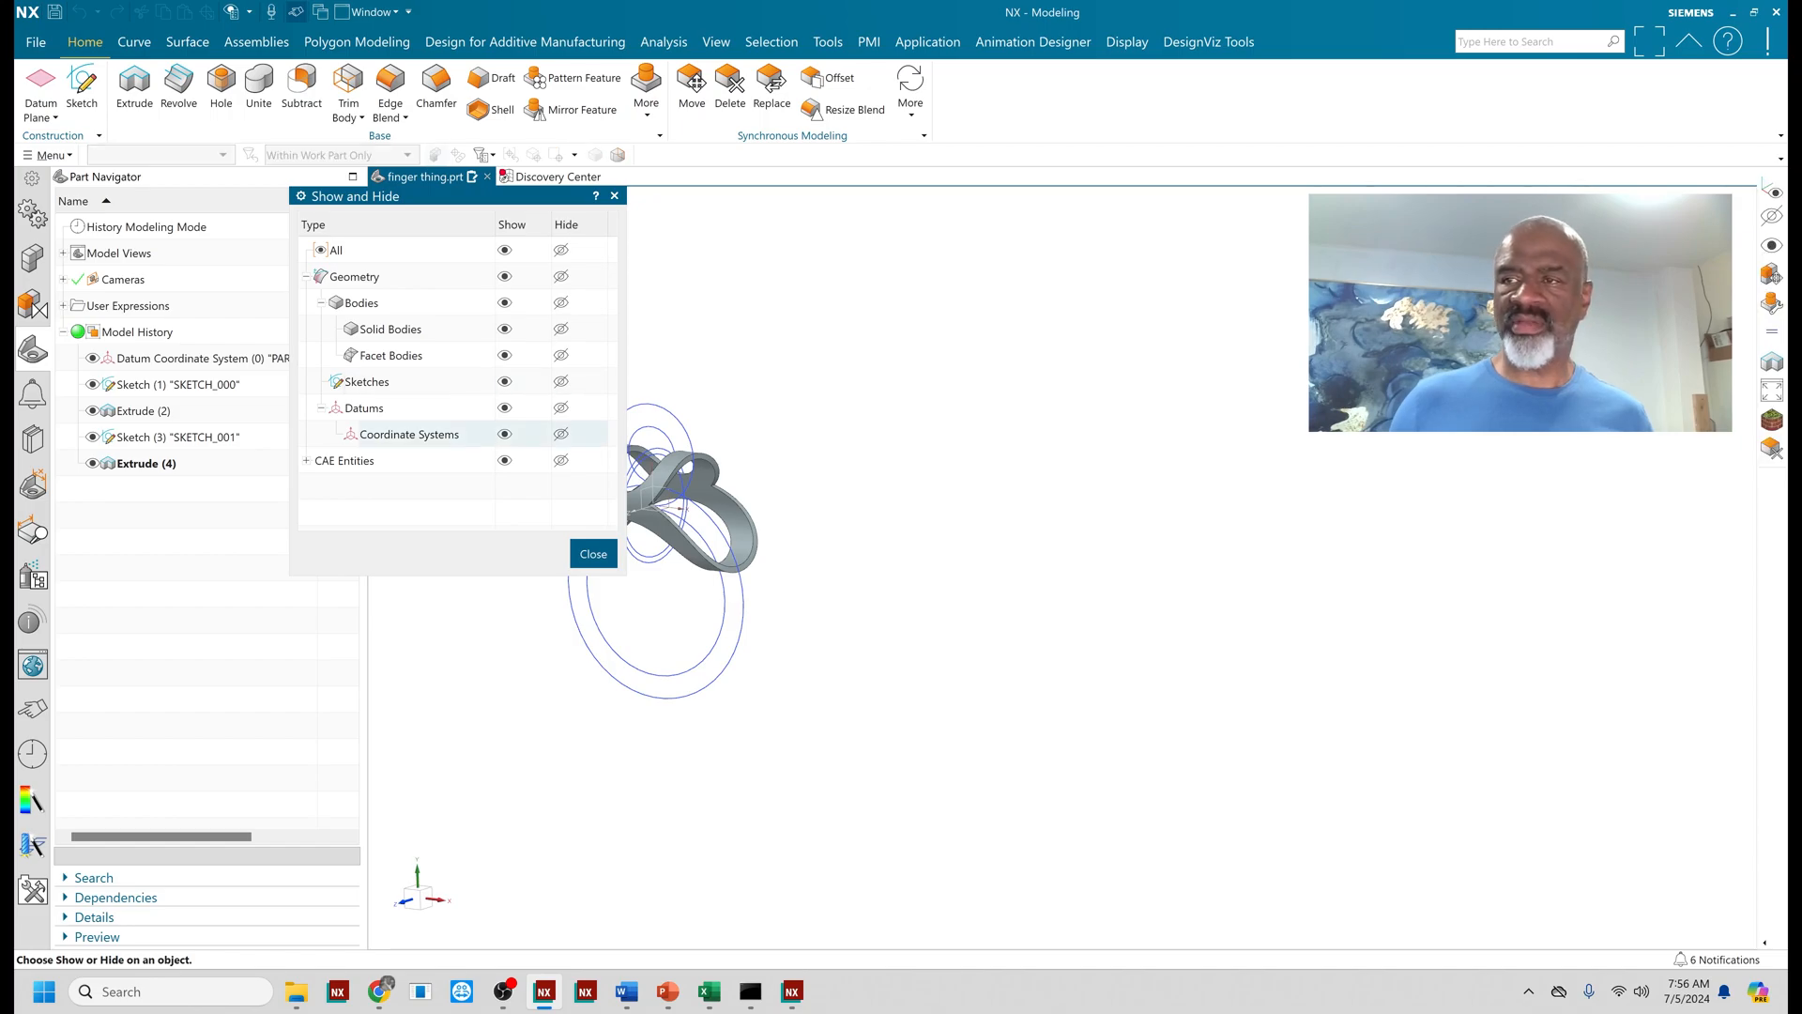
{"action": "left_click", "coordinate": [561, 381]}
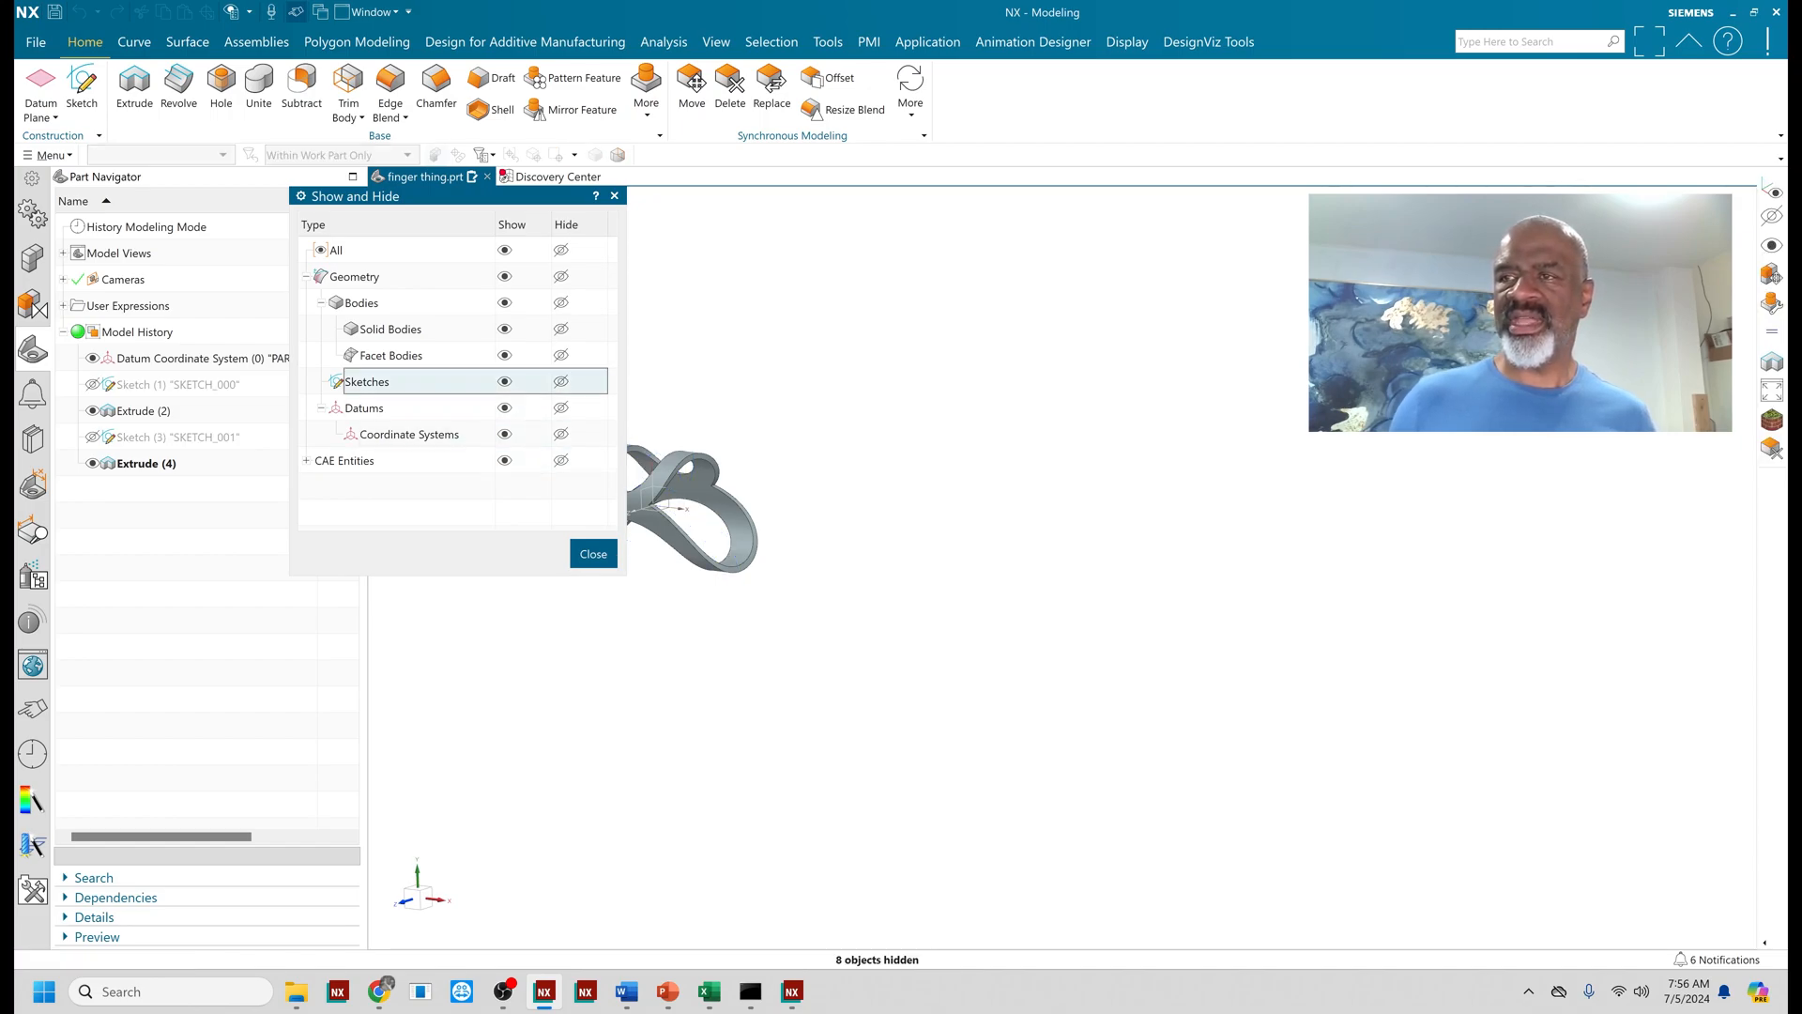
{"action": "left_click", "coordinate": [591, 554]}
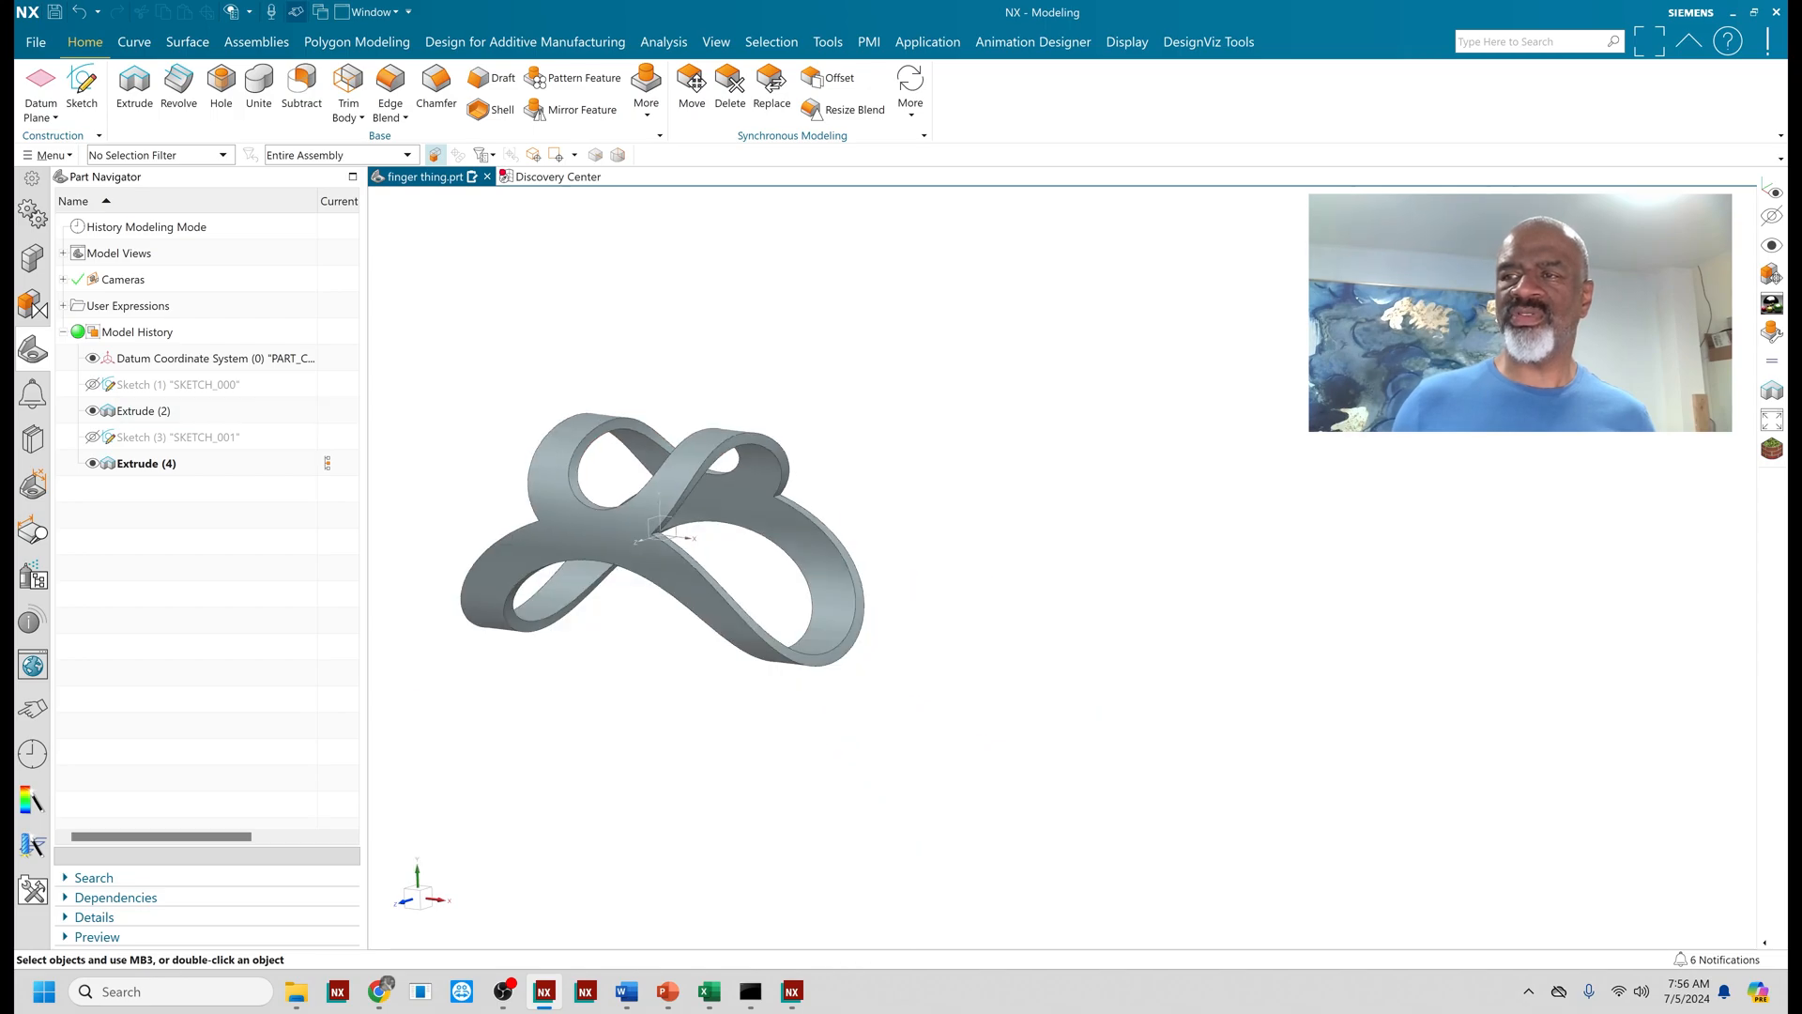
Apply a 2 mm edge blend to the ring's tangent edges, creating Edge Blend (5).
{"action": "left_click", "coordinate": [390, 88]}
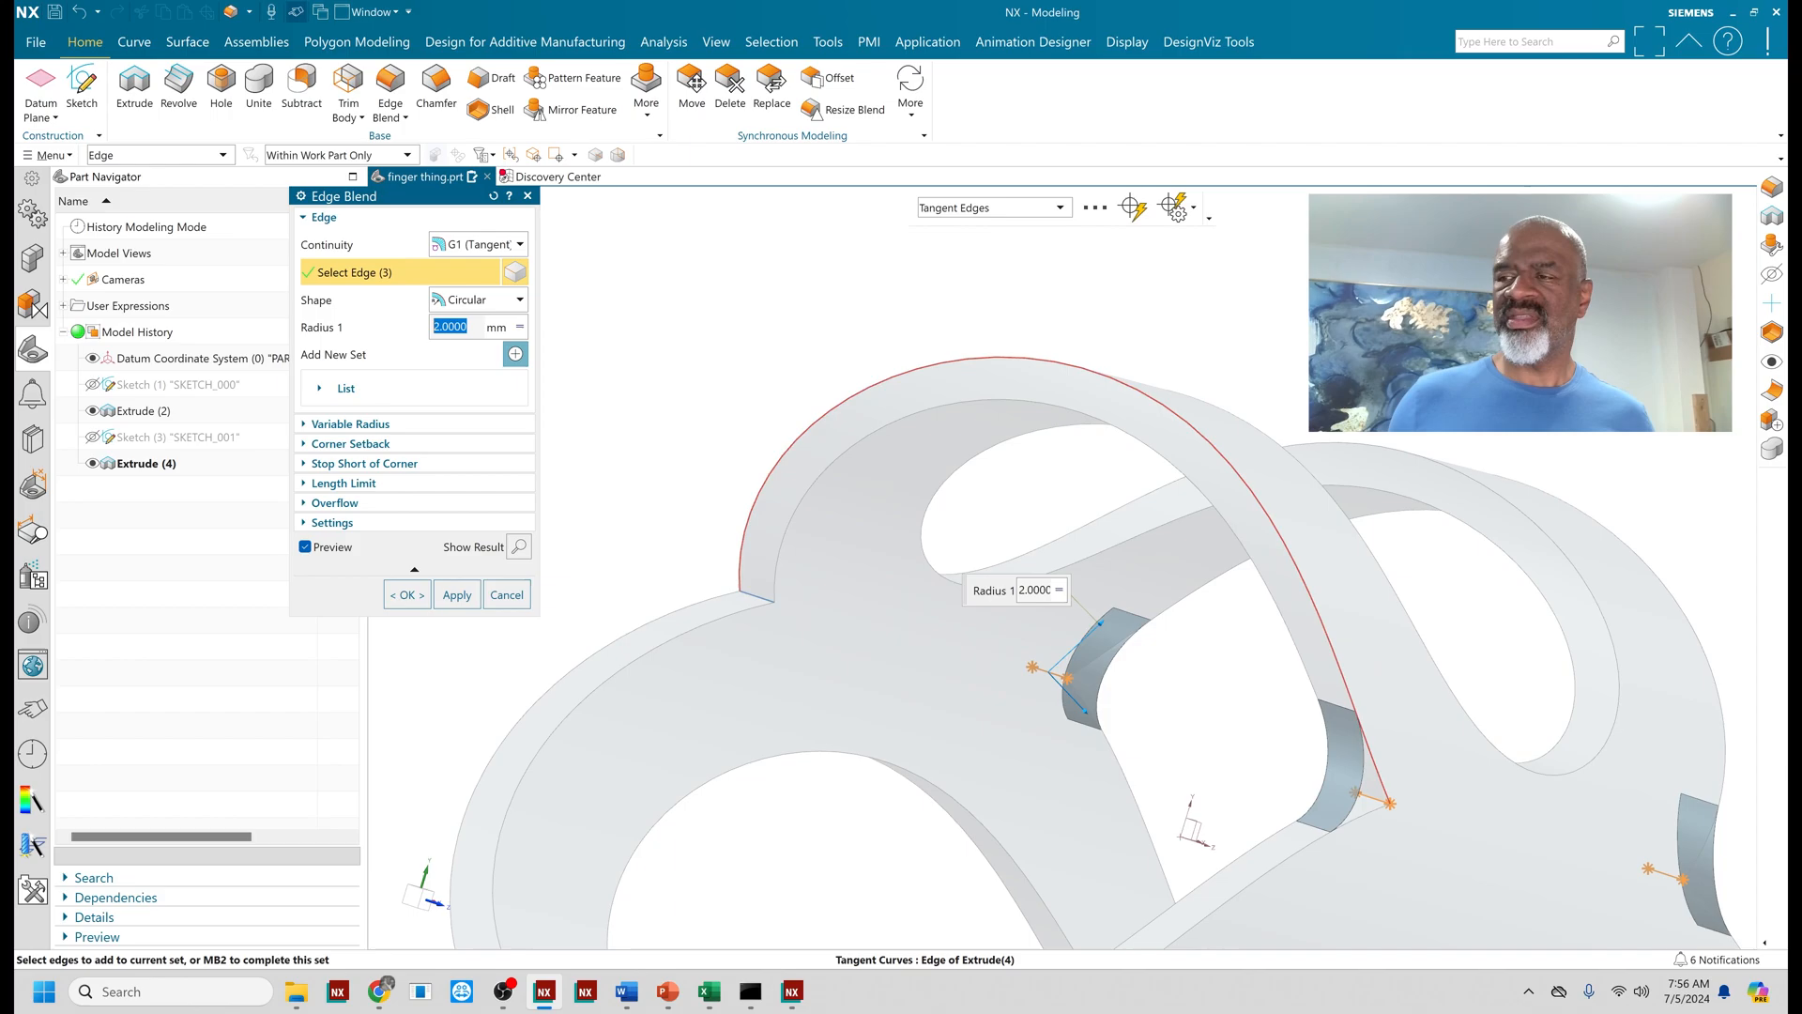
{"action": "left_click", "coordinate": [405, 595]}
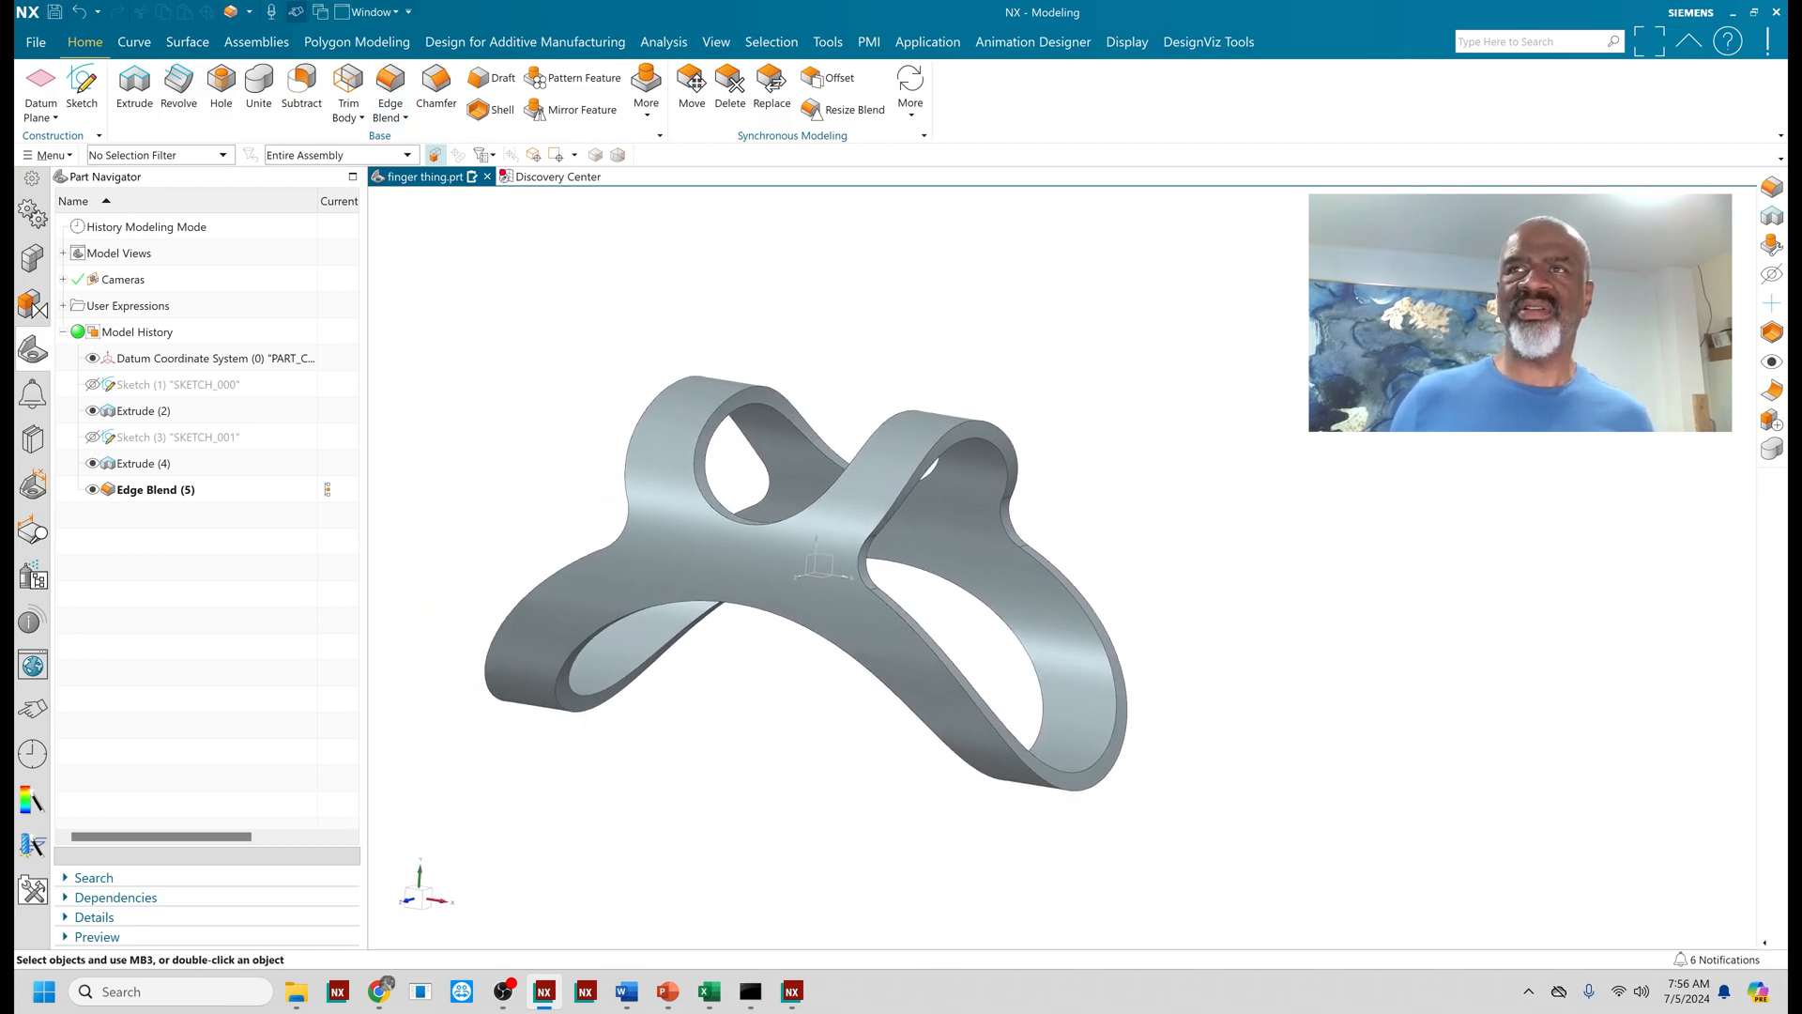
{"action": "left_click", "coordinate": [406, 85]}
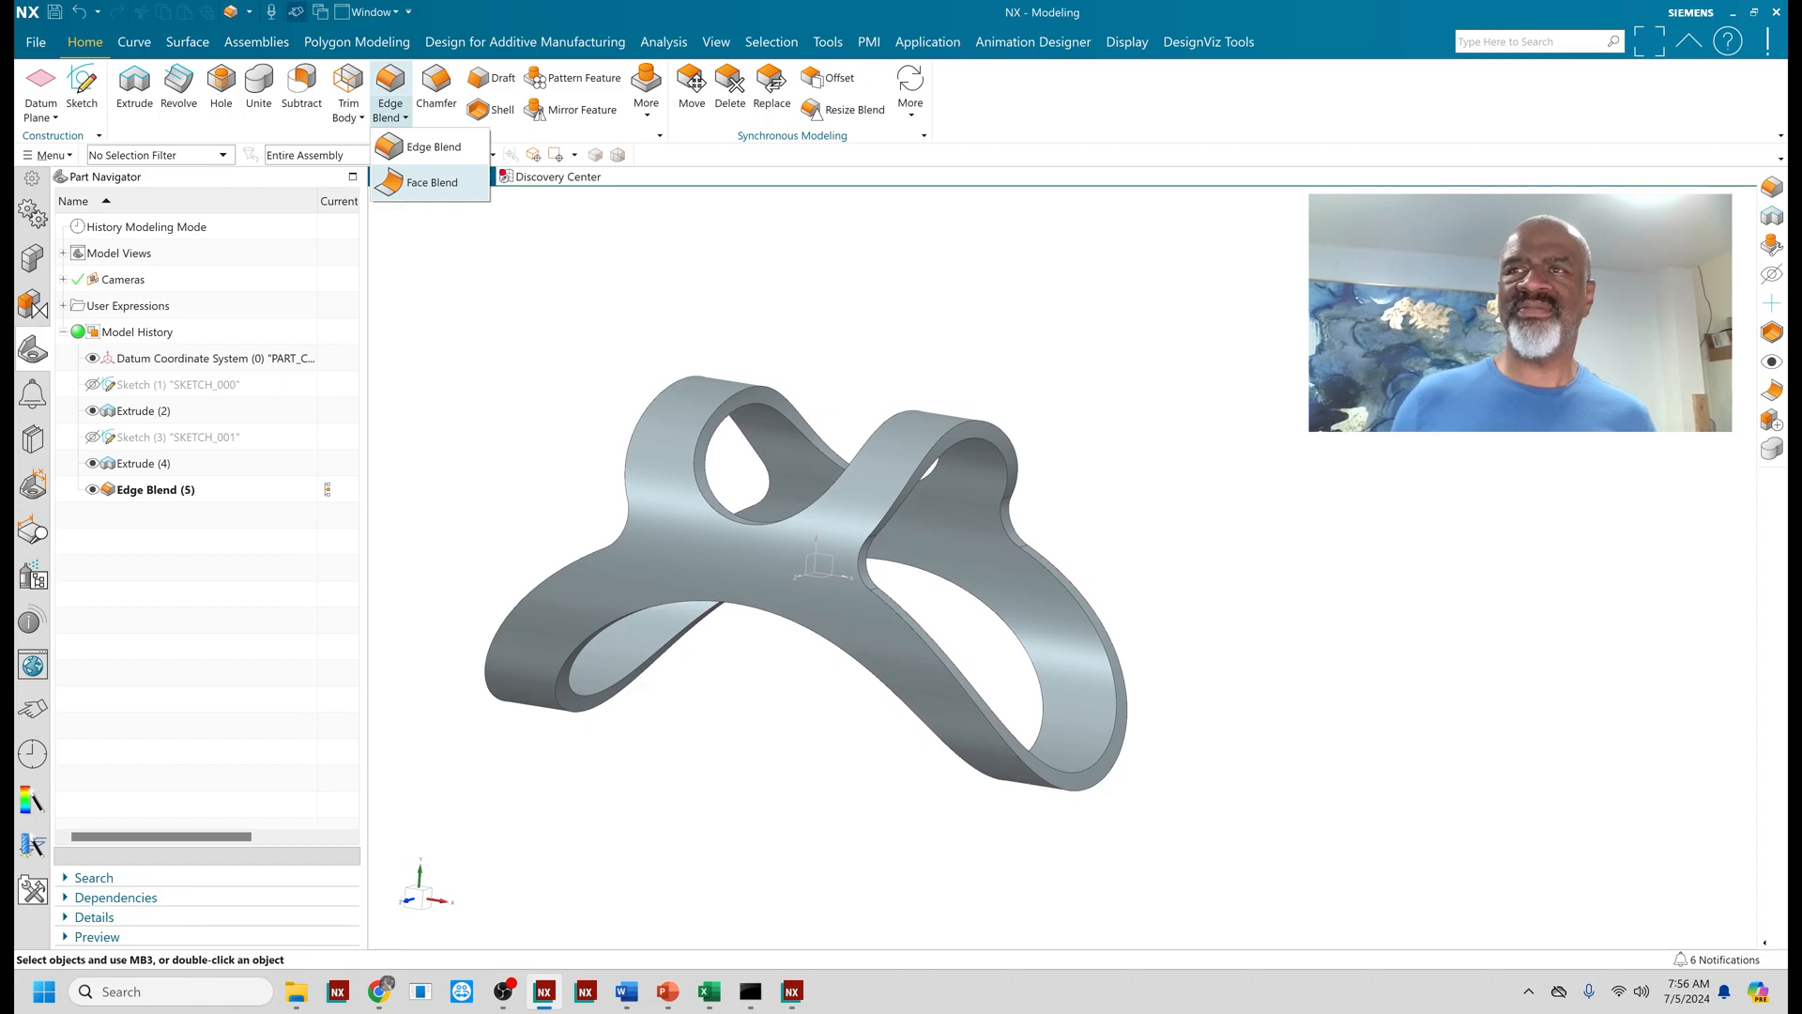
Apply the first three-face blend, Face Blend (6), and pick the middle face for the next.
{"action": "left_click", "coordinate": [432, 182]}
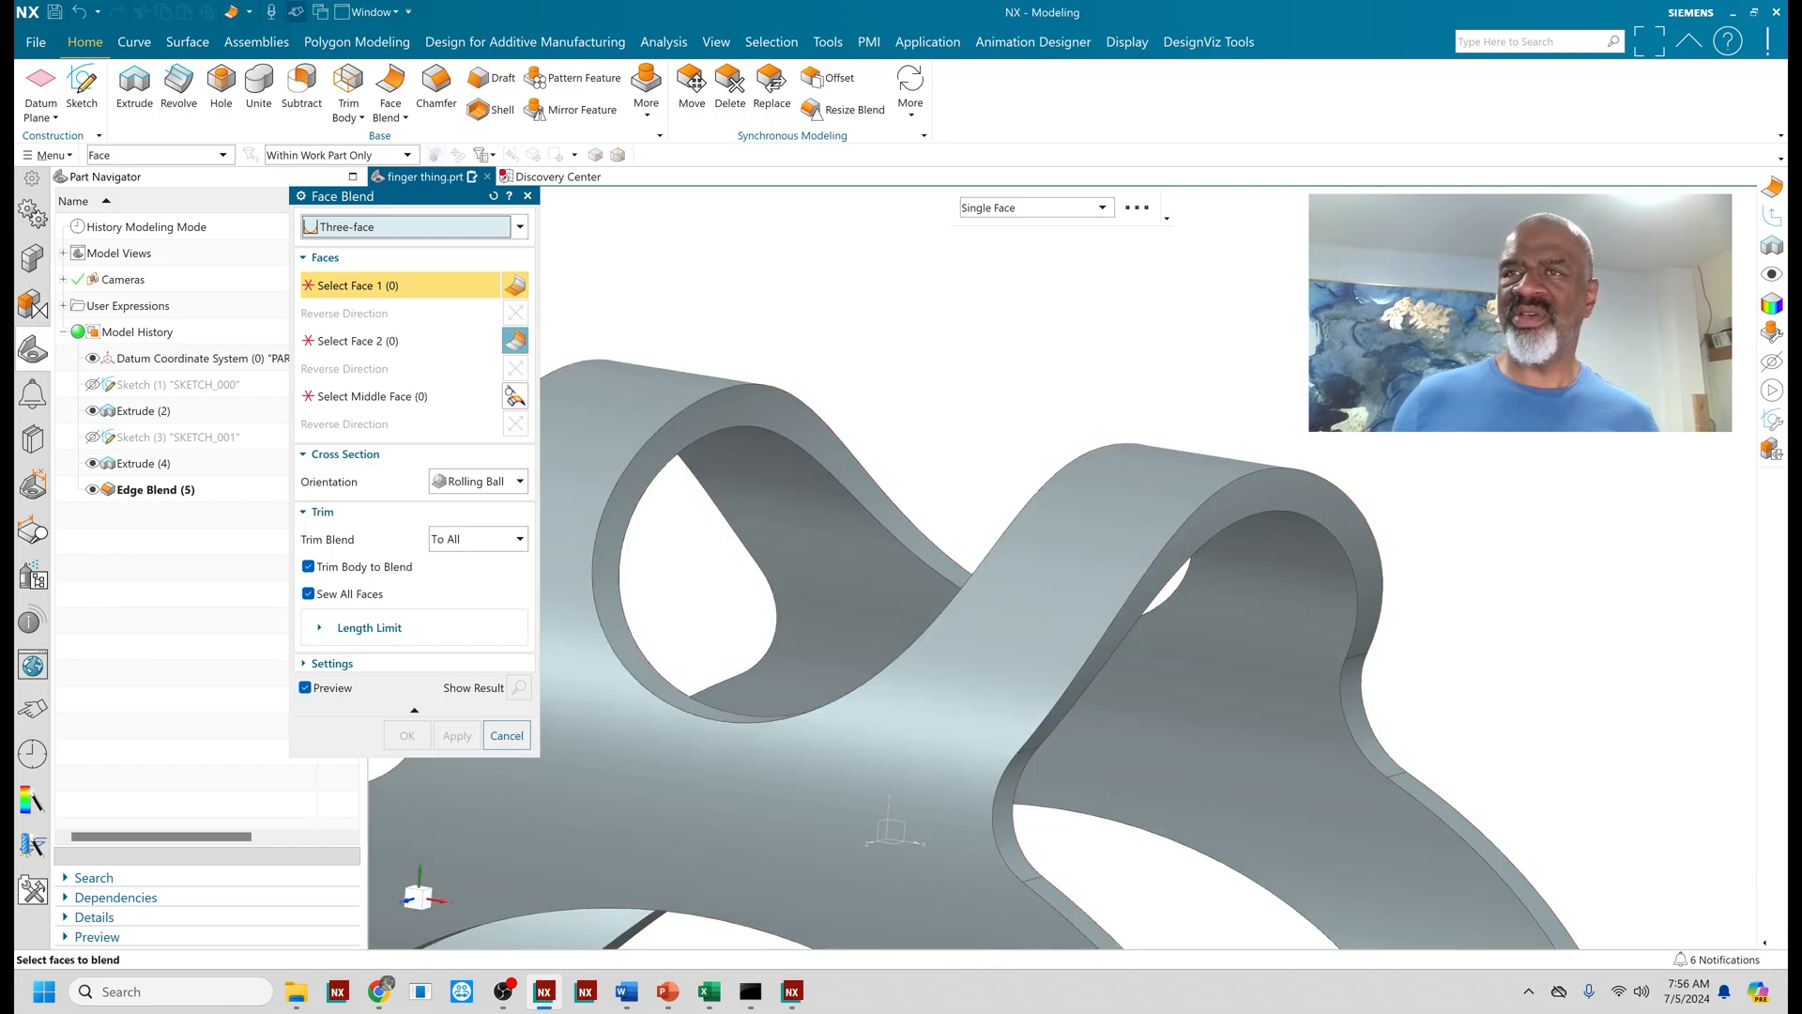
{"action": "left_click", "coordinate": [518, 227]}
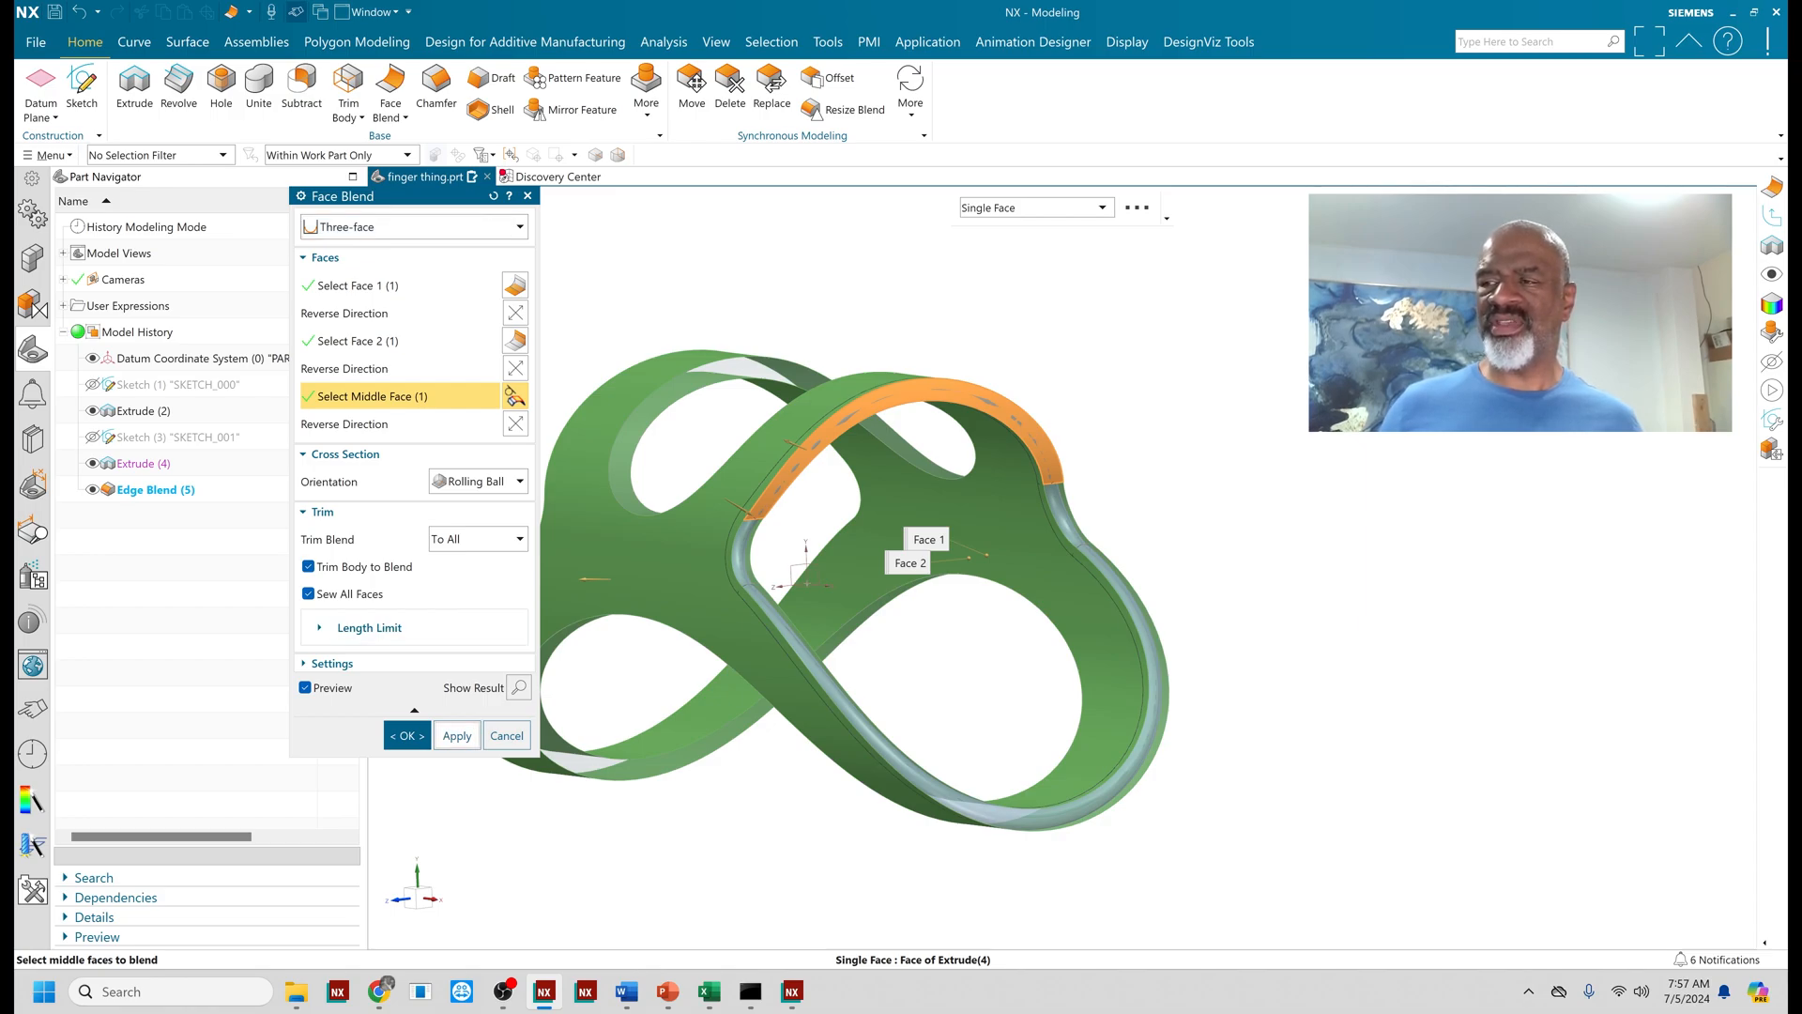
{"action": "left_click", "coordinate": [456, 736]}
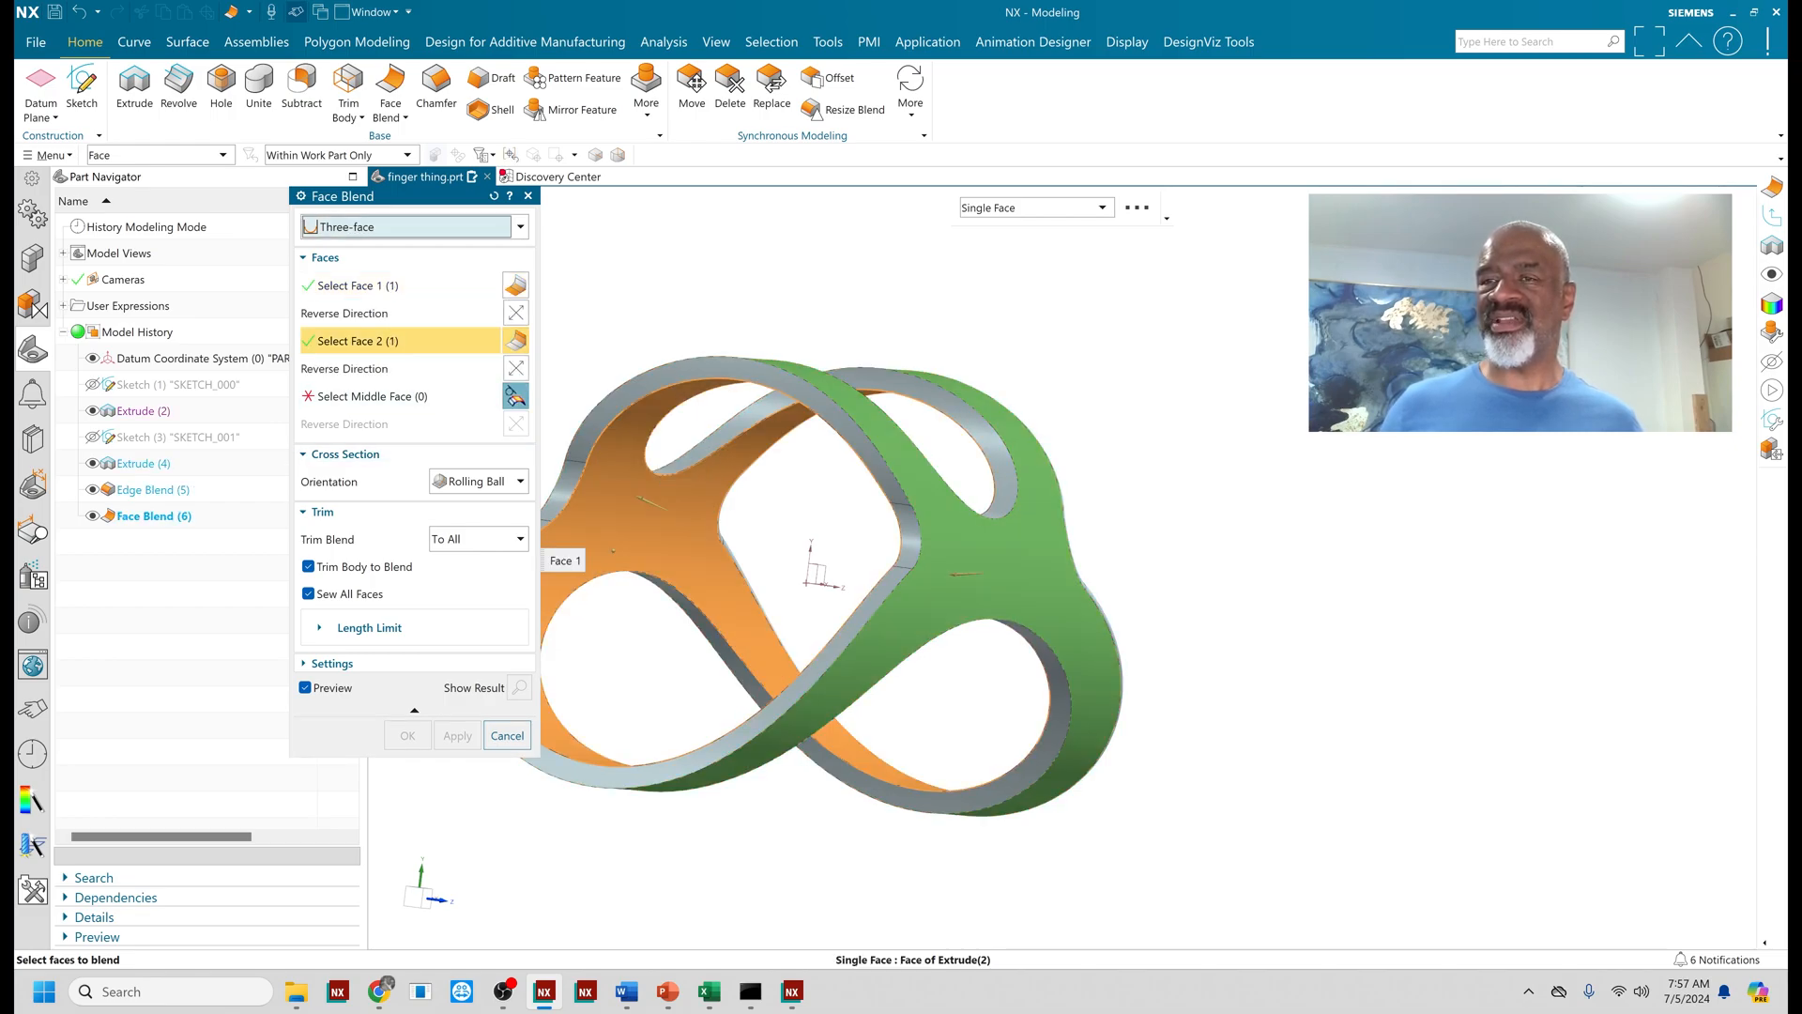
{"action": "left_click", "coordinate": [713, 368]}
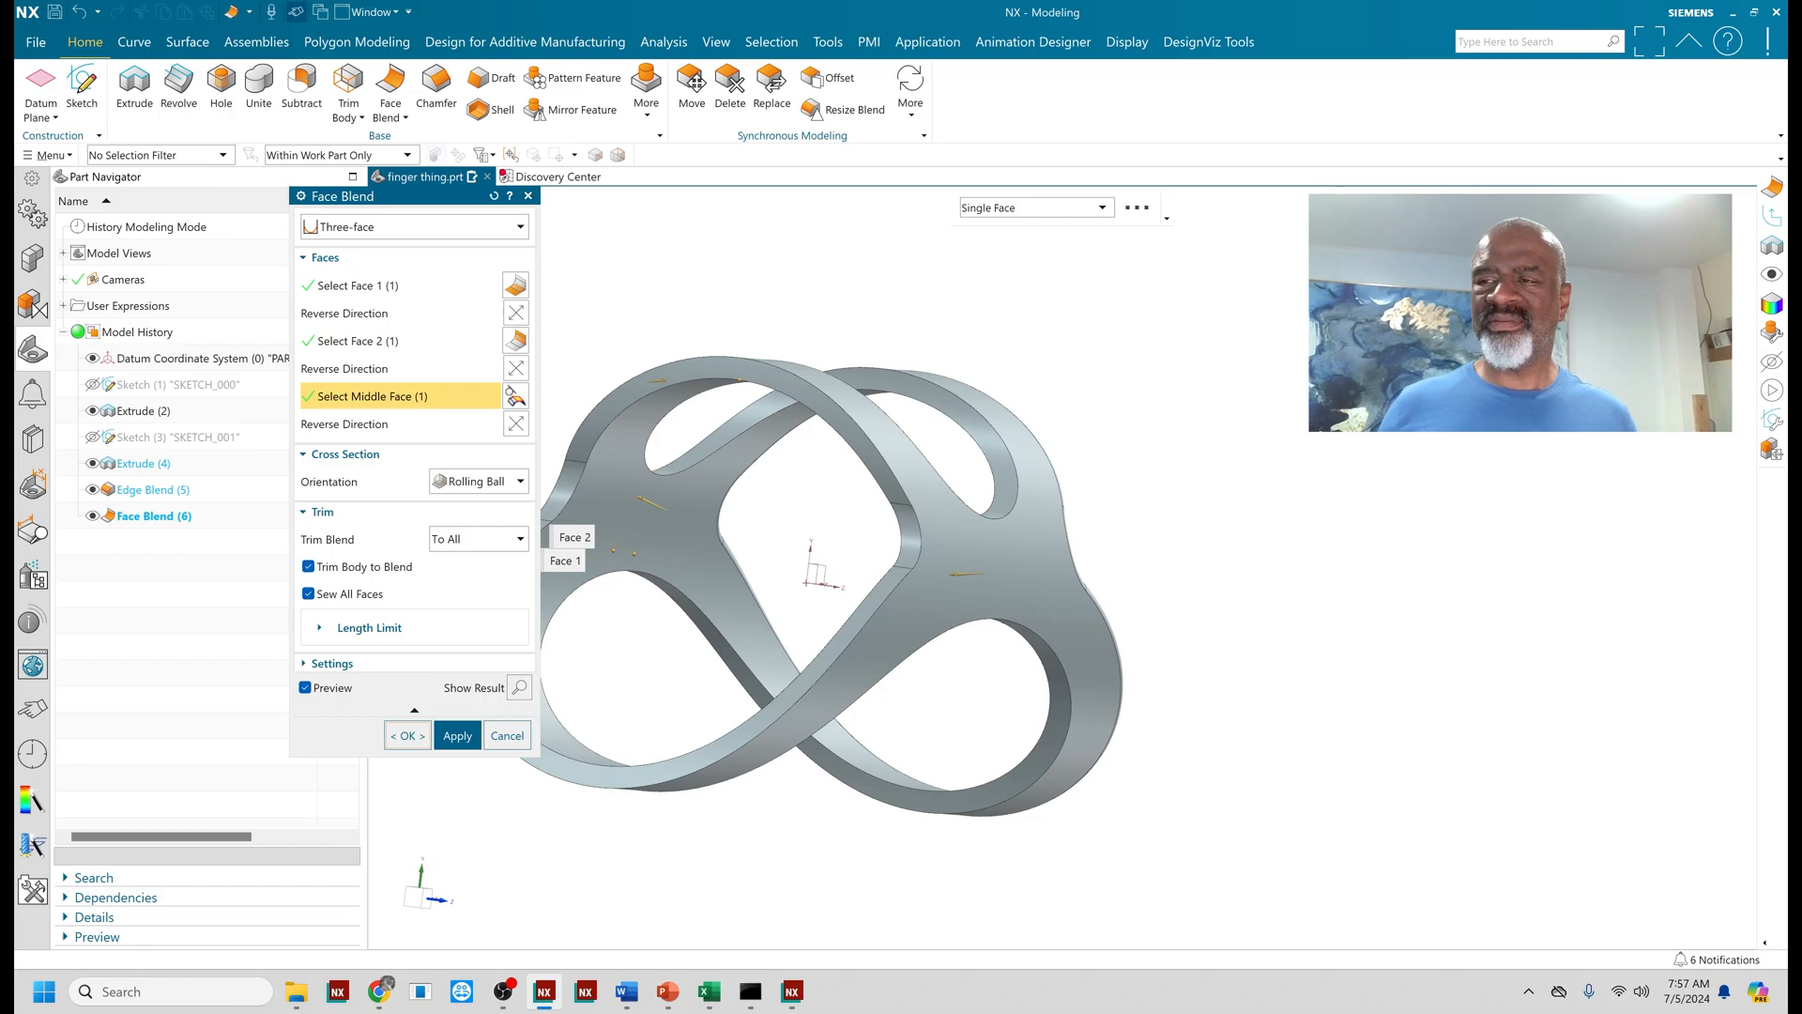
Apply the second three-face blend as Face Blend (7) and the third on the next band.
{"action": "left_click", "coordinate": [406, 734]}
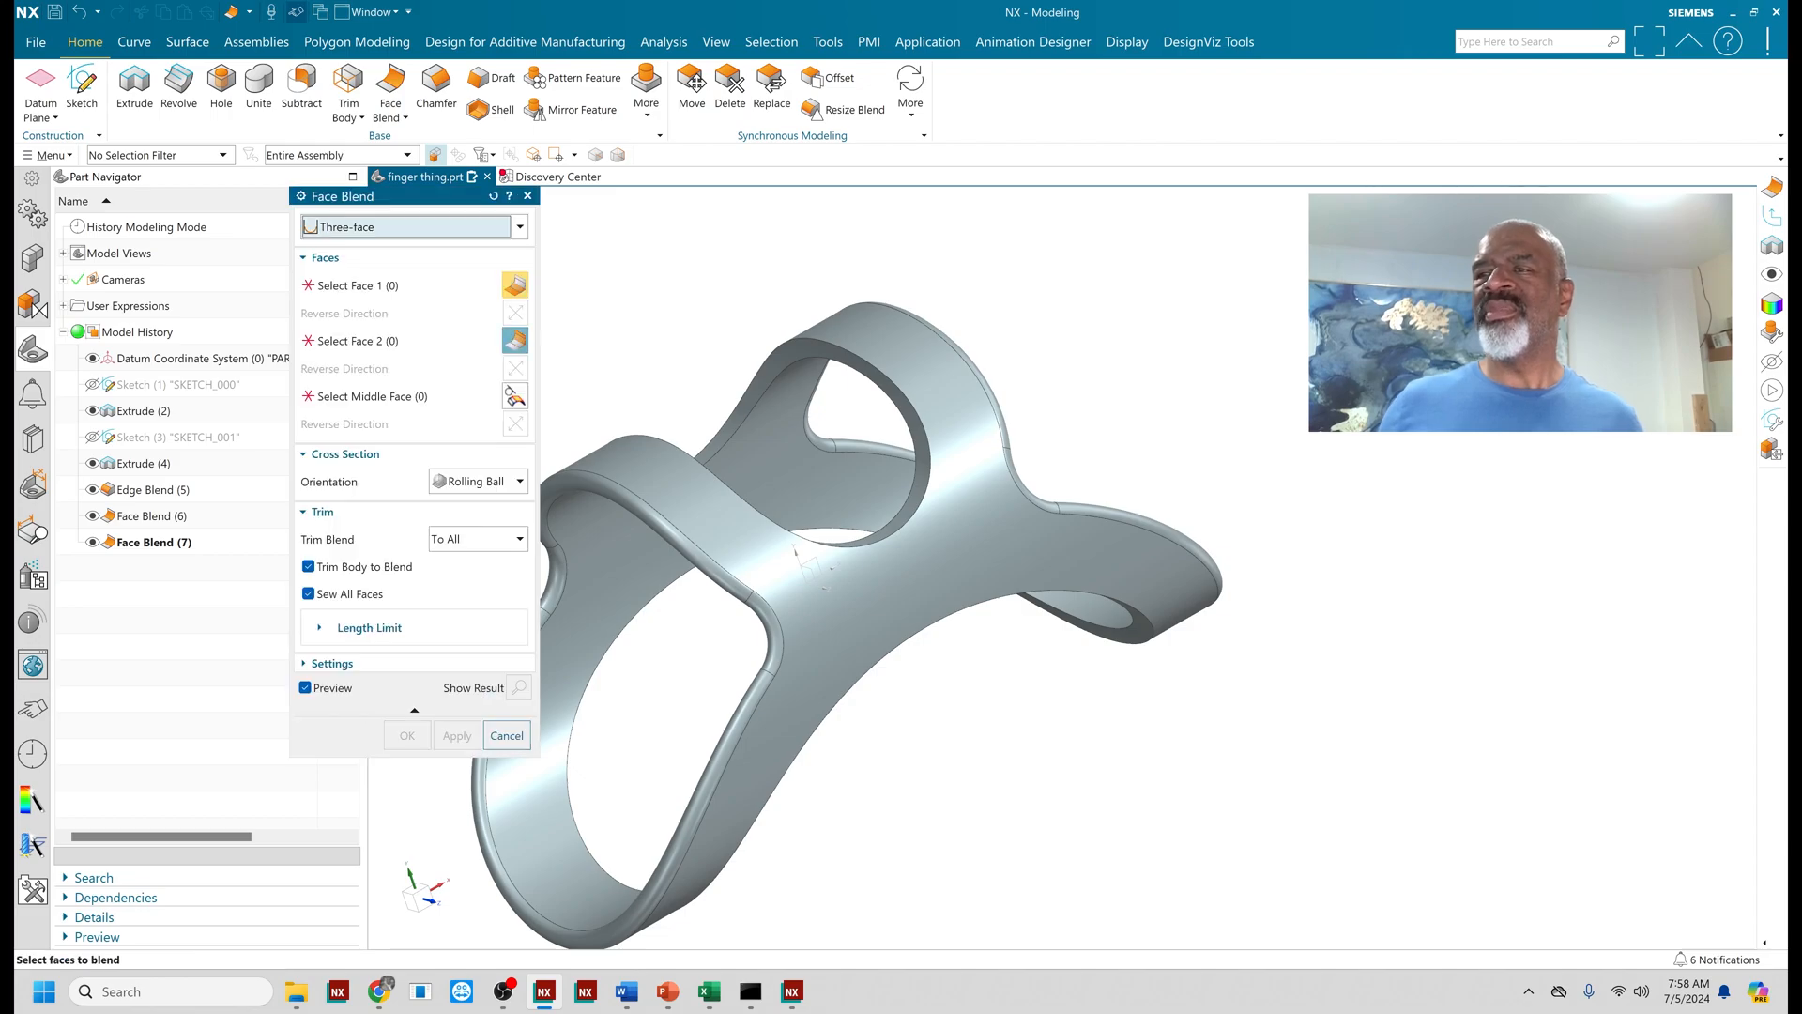
{"action": "left_click", "coordinate": [368, 286]}
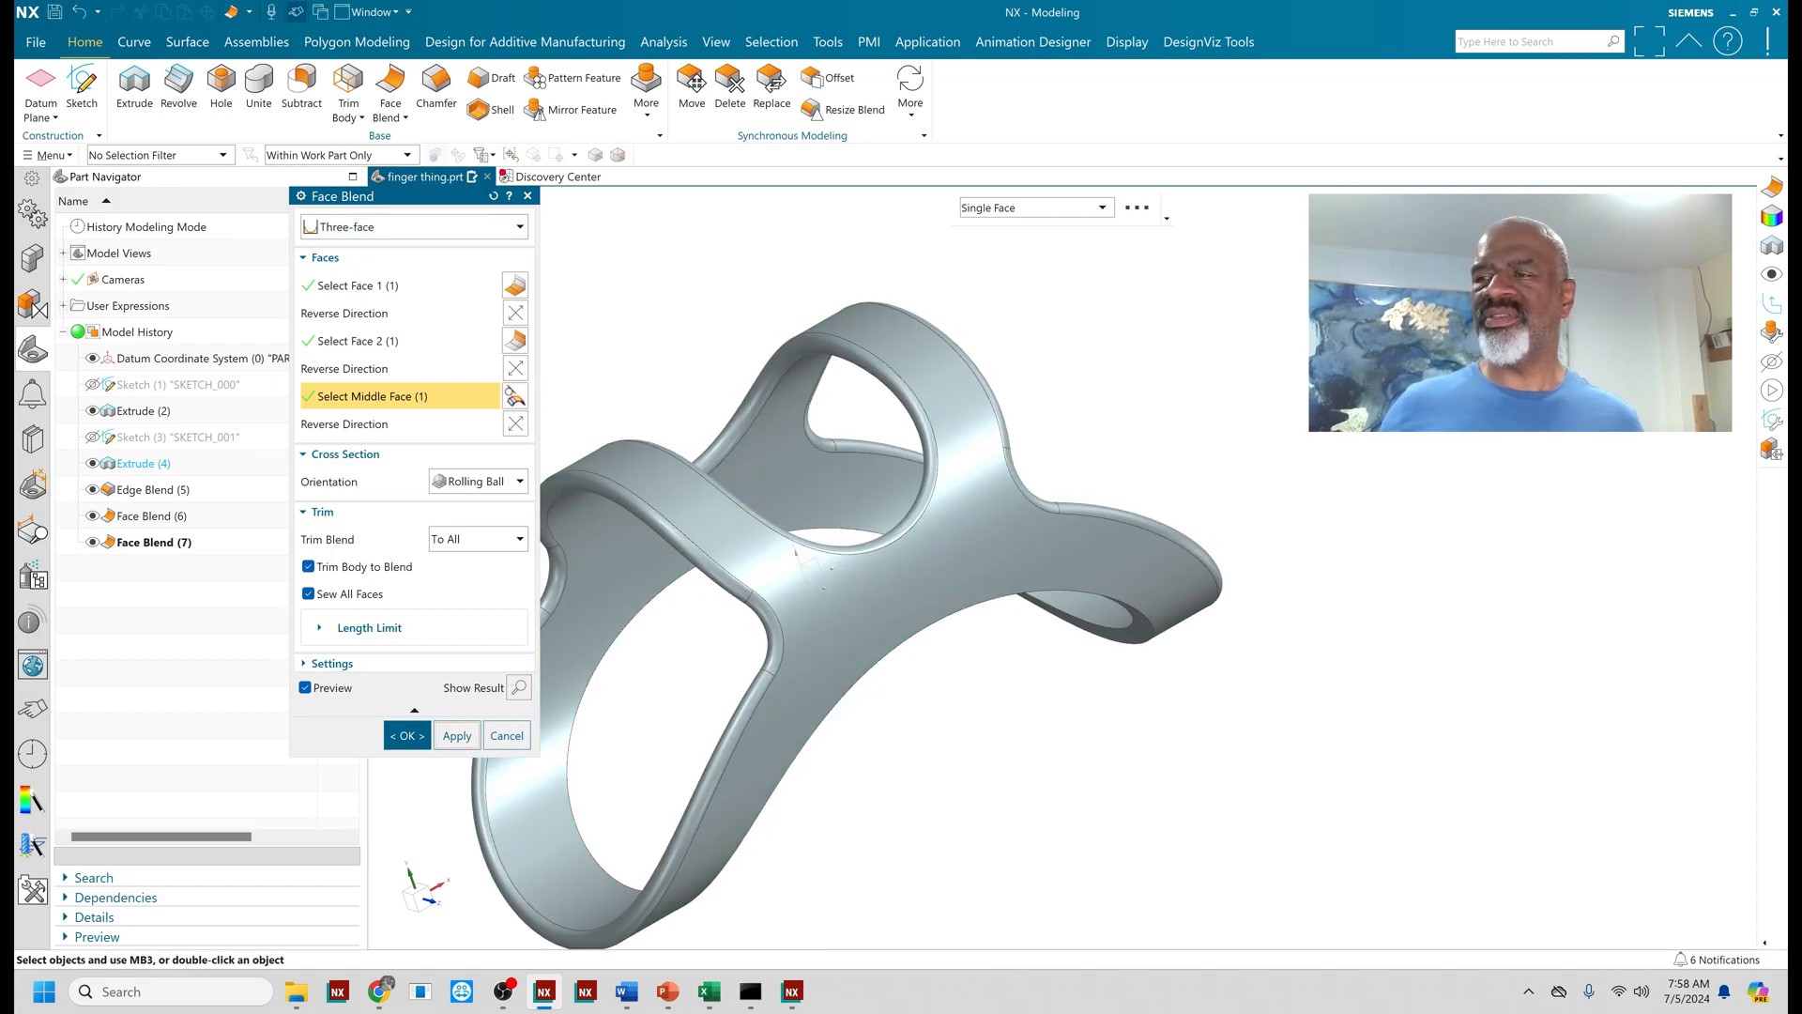
{"action": "left_click", "coordinate": [455, 736]}
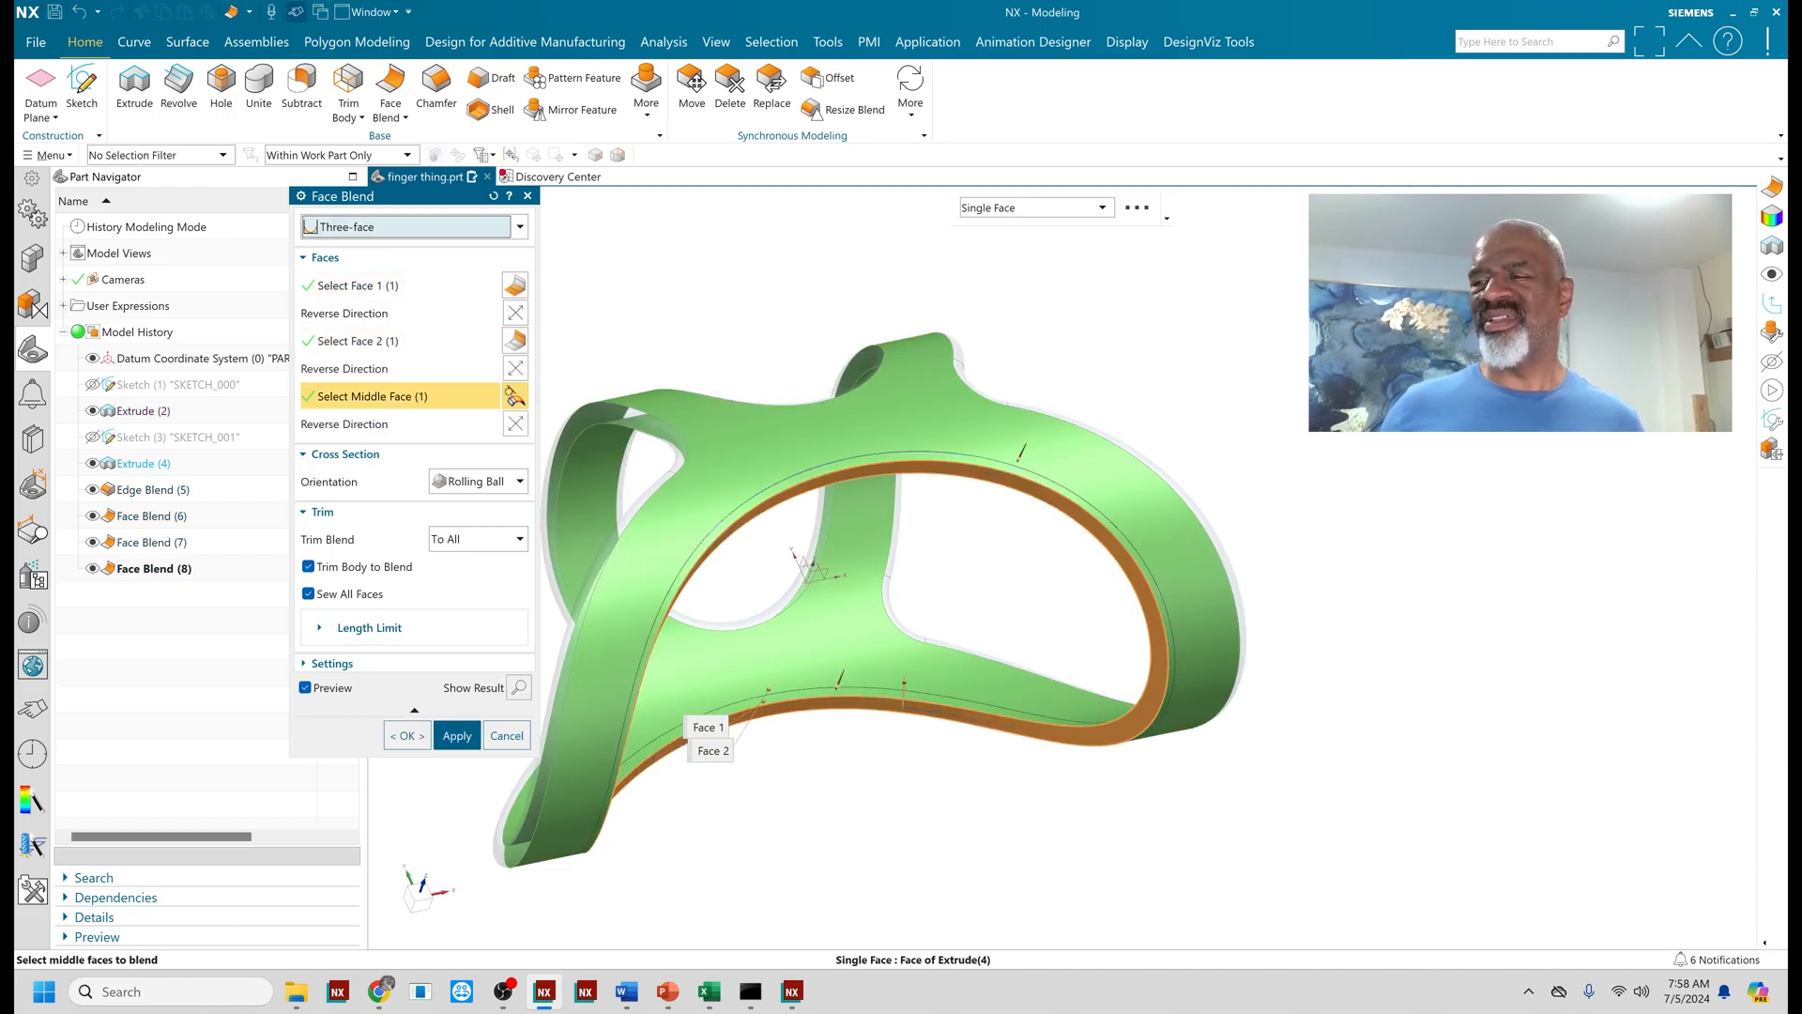
Confirm the fourth three-face blend, leaving Face Blend (8) and (9) on the rounded ring.
{"action": "left_click", "coordinate": [406, 736]}
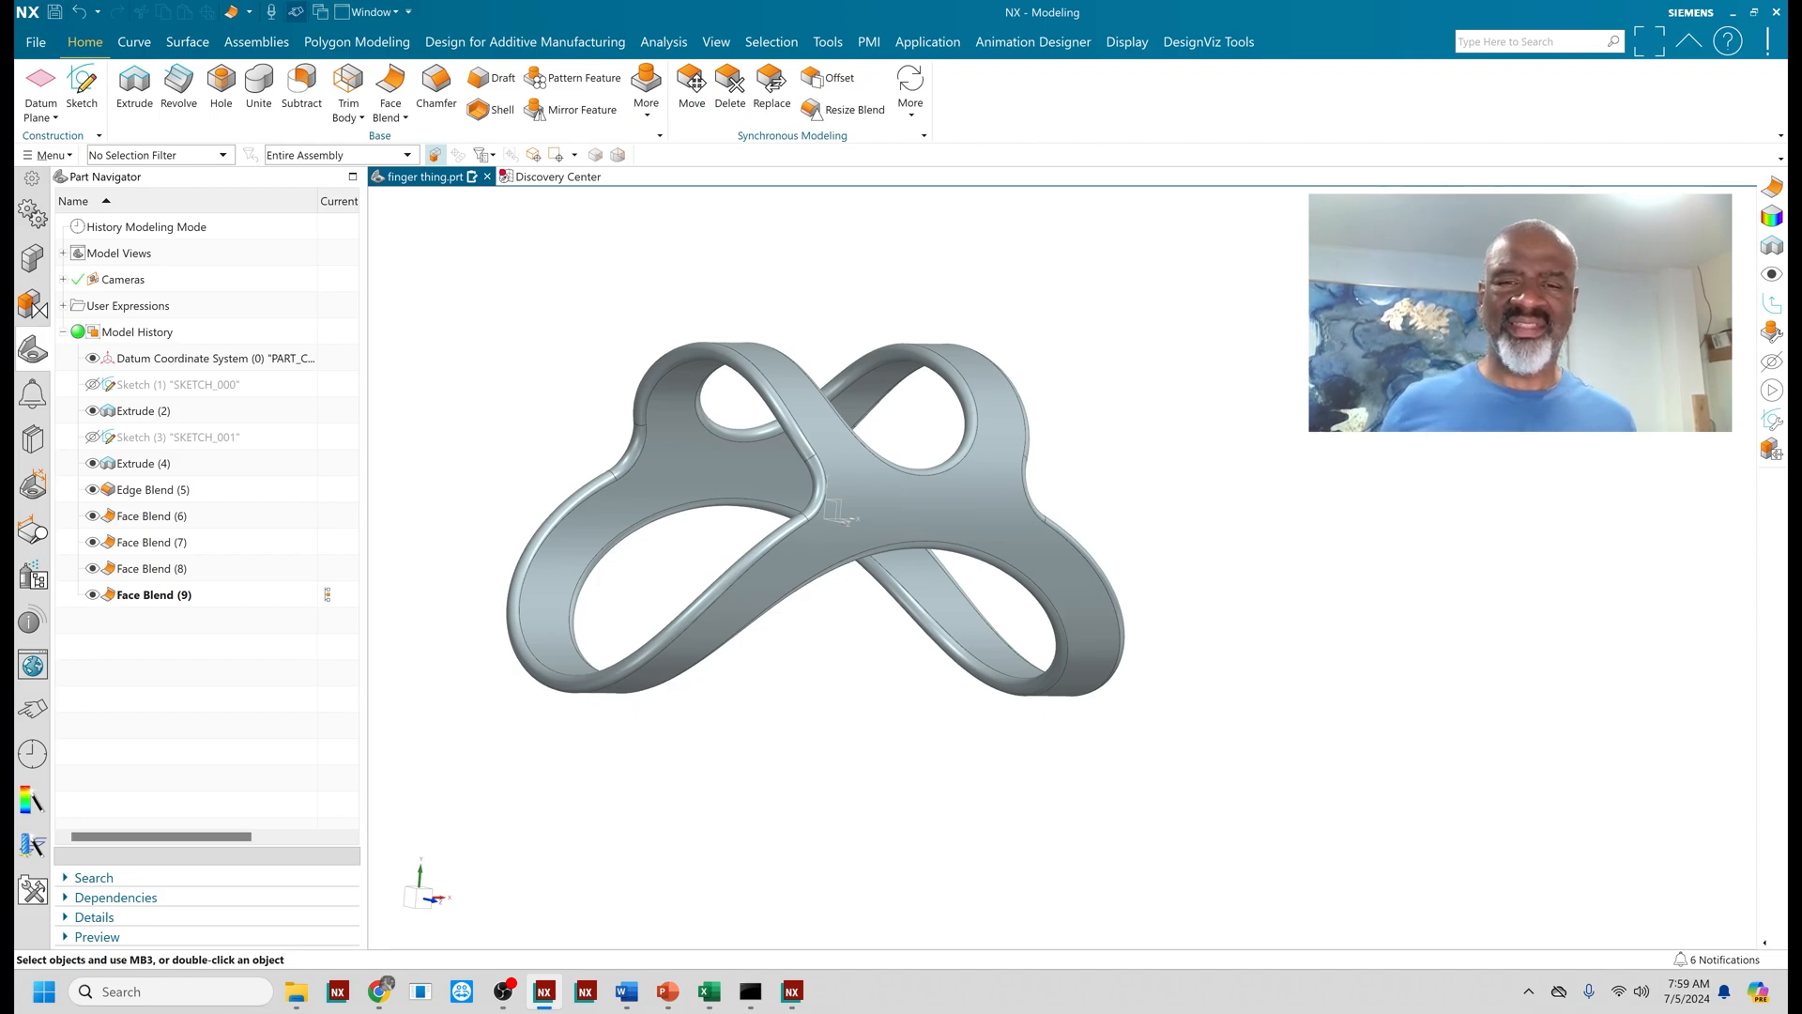
{"action": "mouse_move", "coordinate": [898, 391]}
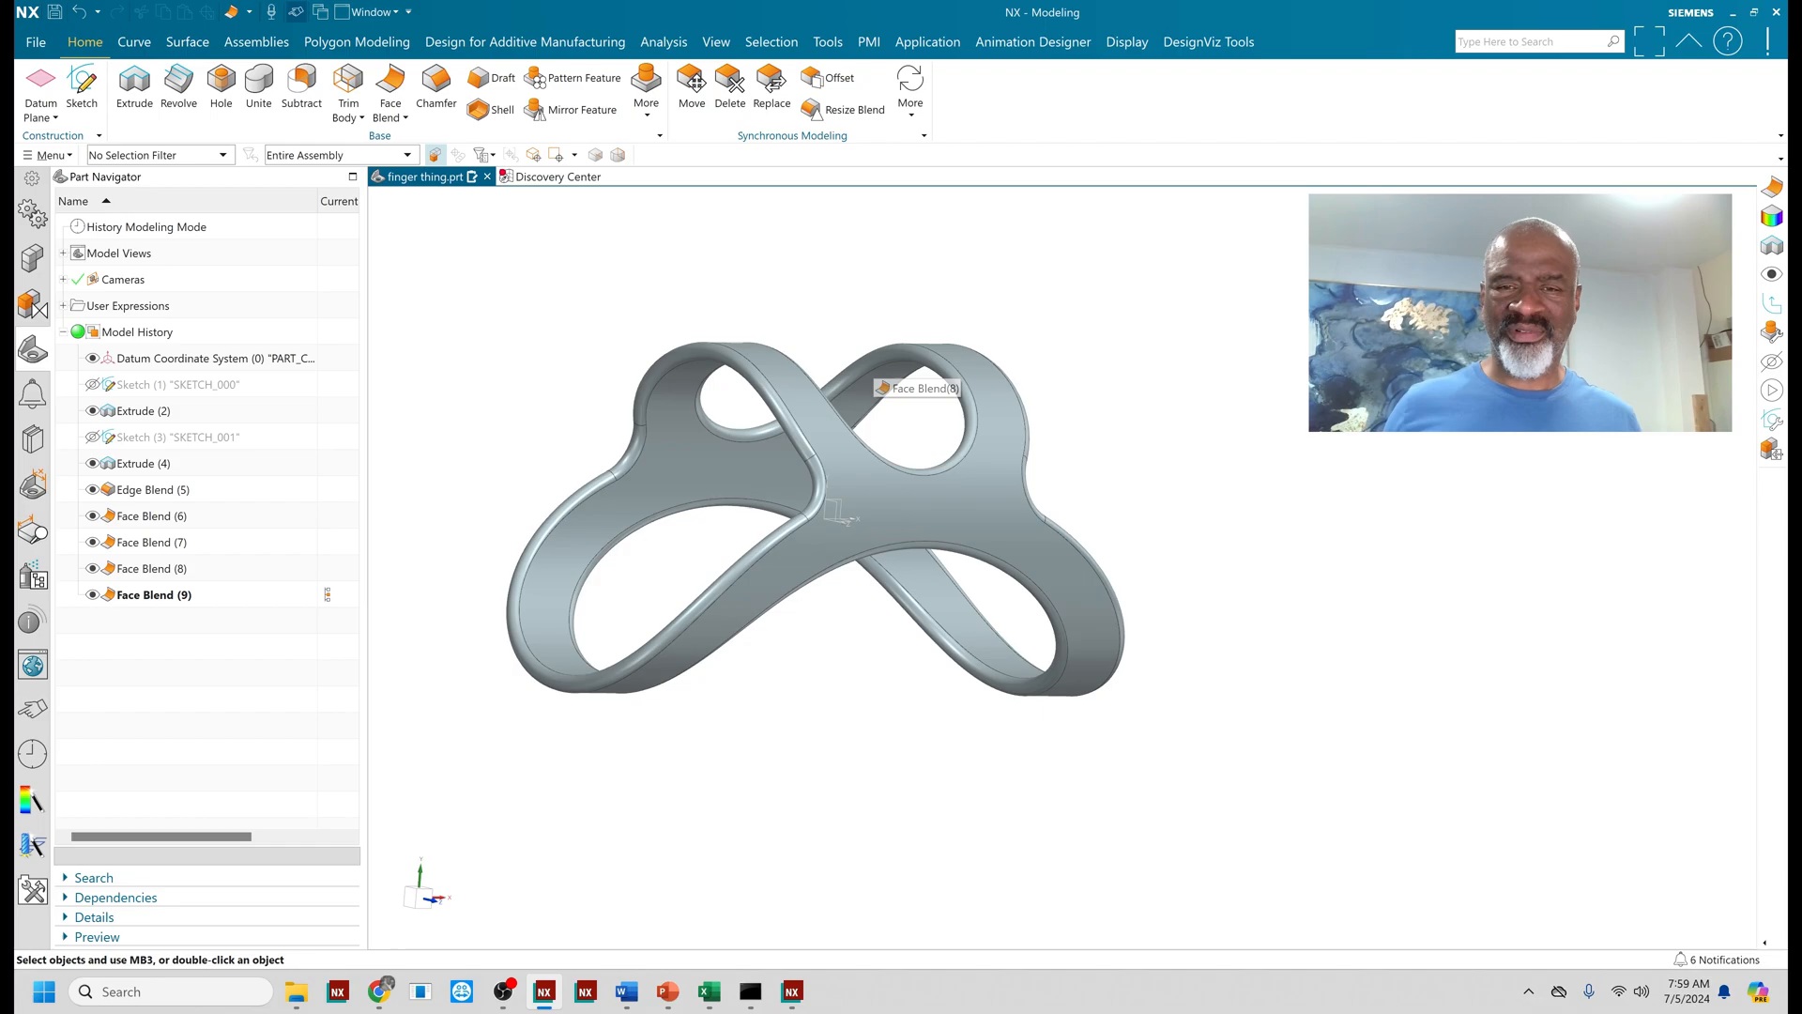